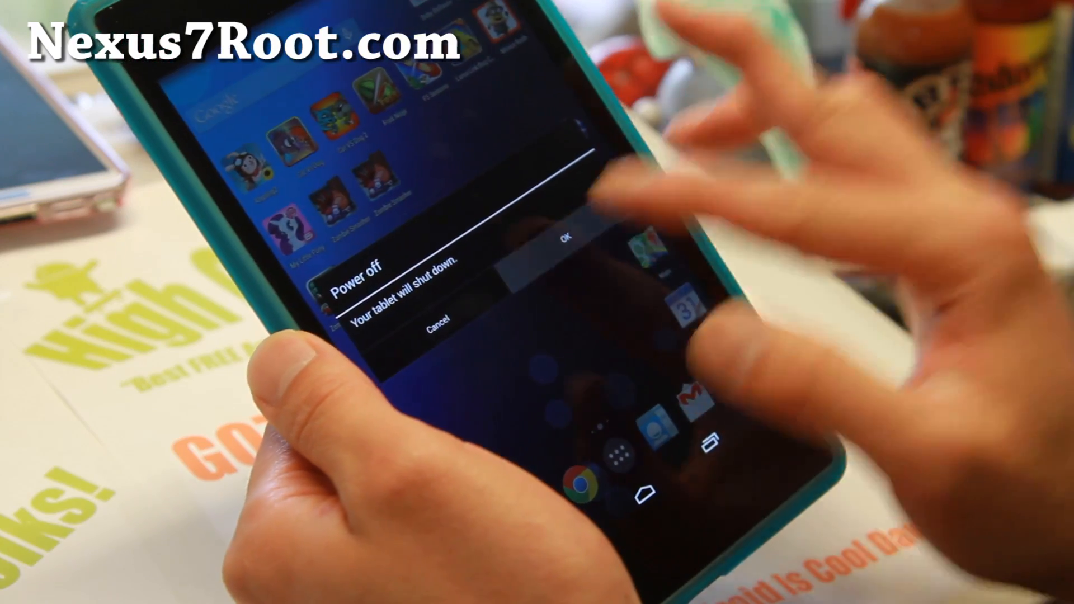
# - Confirm Power off in the dialog to shut the Nexus 7 down
pyautogui.click(563, 240)
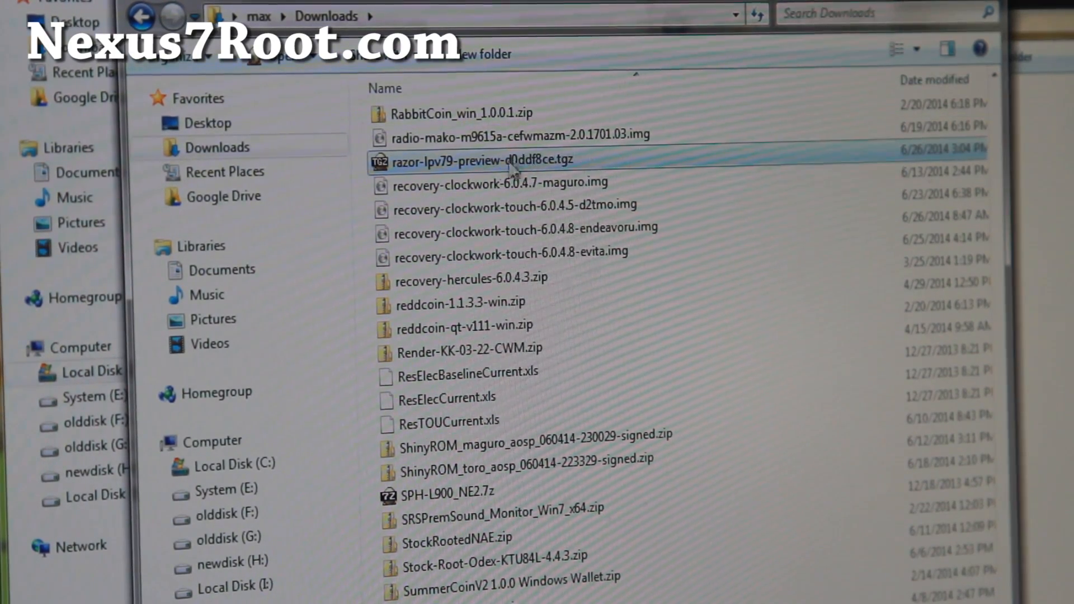
pyautogui.moveTo(480, 168)
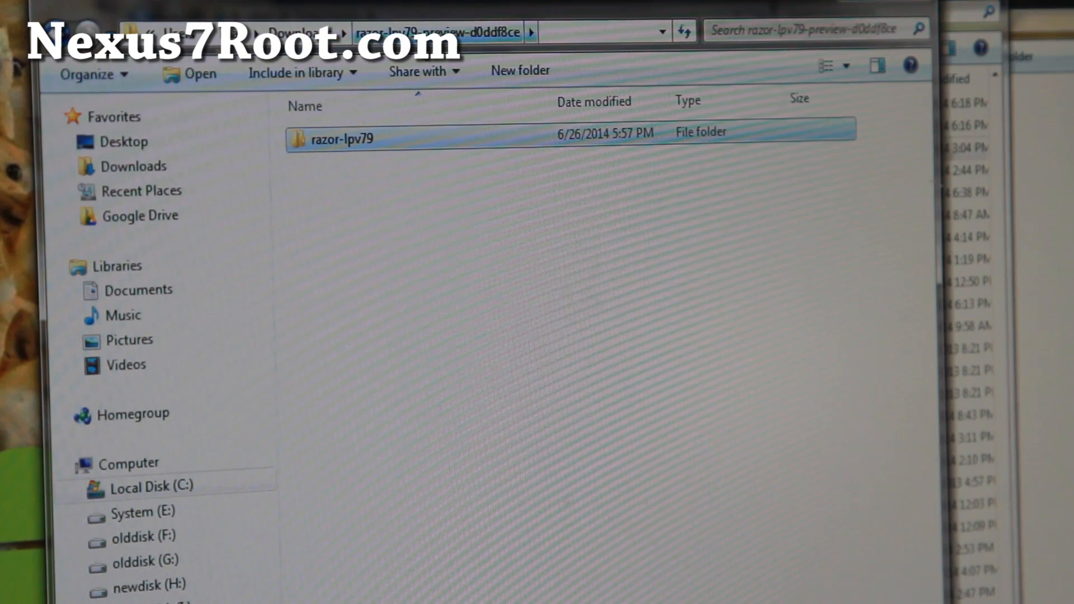
pyautogui.moveTo(496, 53)
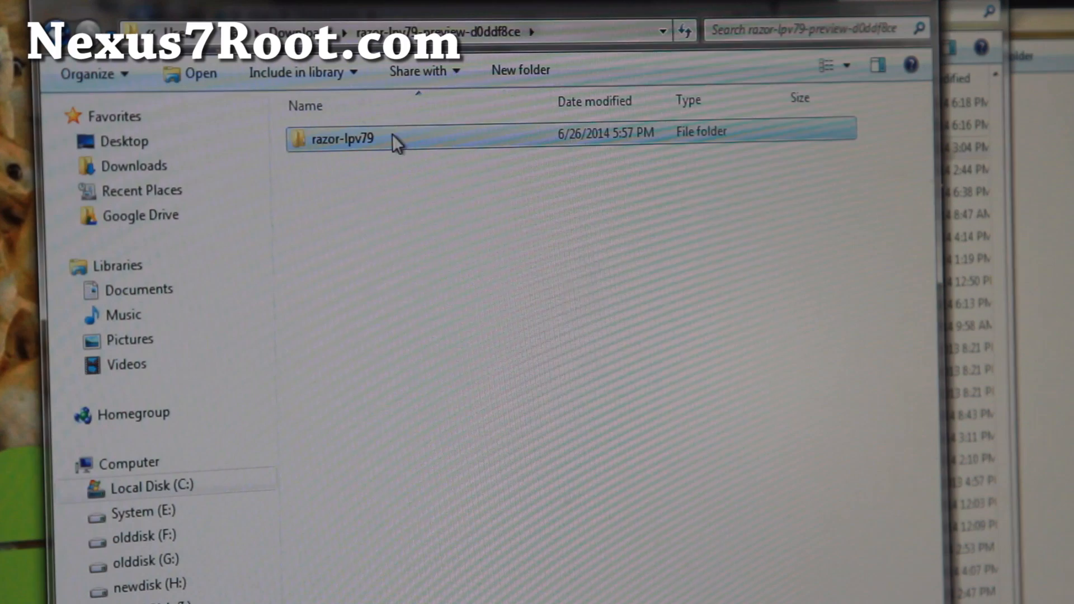
# - Open the razor-lpv79 folder and paste the copied fastboot tool files into it
pyautogui.doubleClick(335, 138)
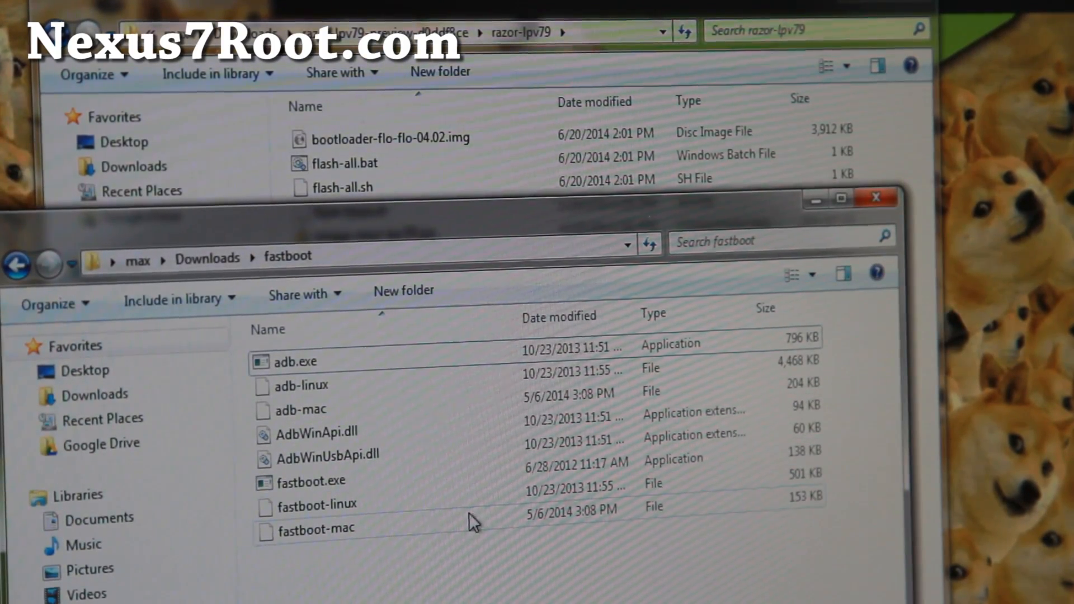
pyautogui.moveTo(456, 574)
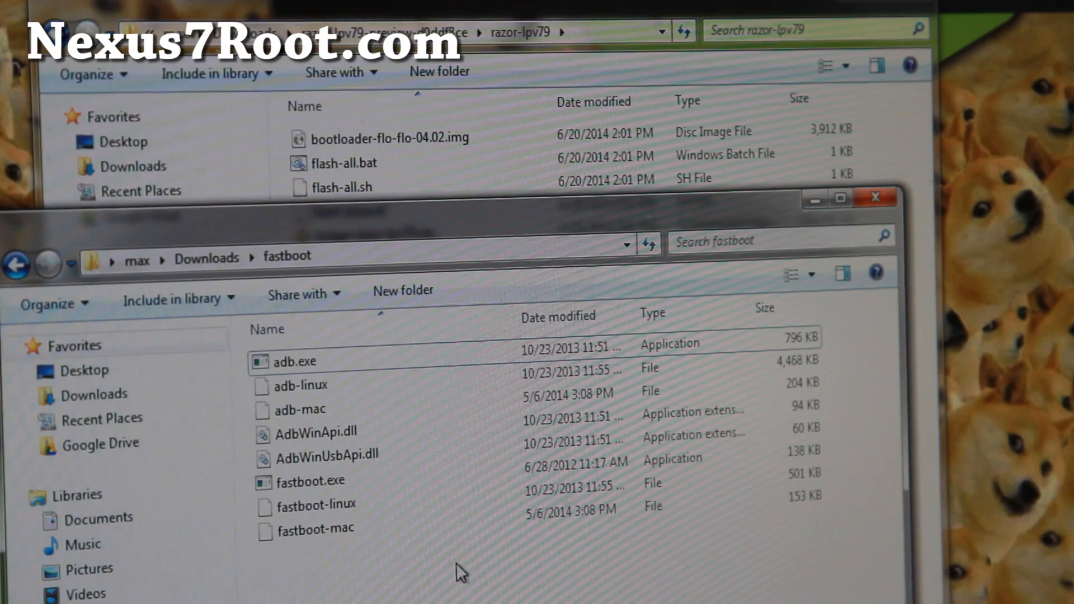
pyautogui.click(293, 362)
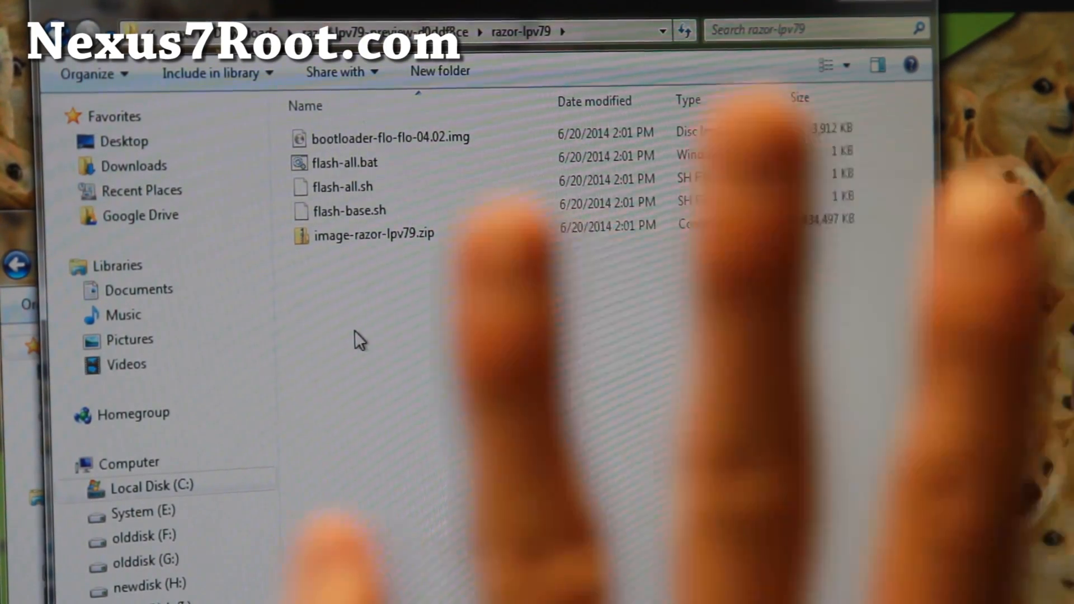
pyautogui.rightClick(356, 339)
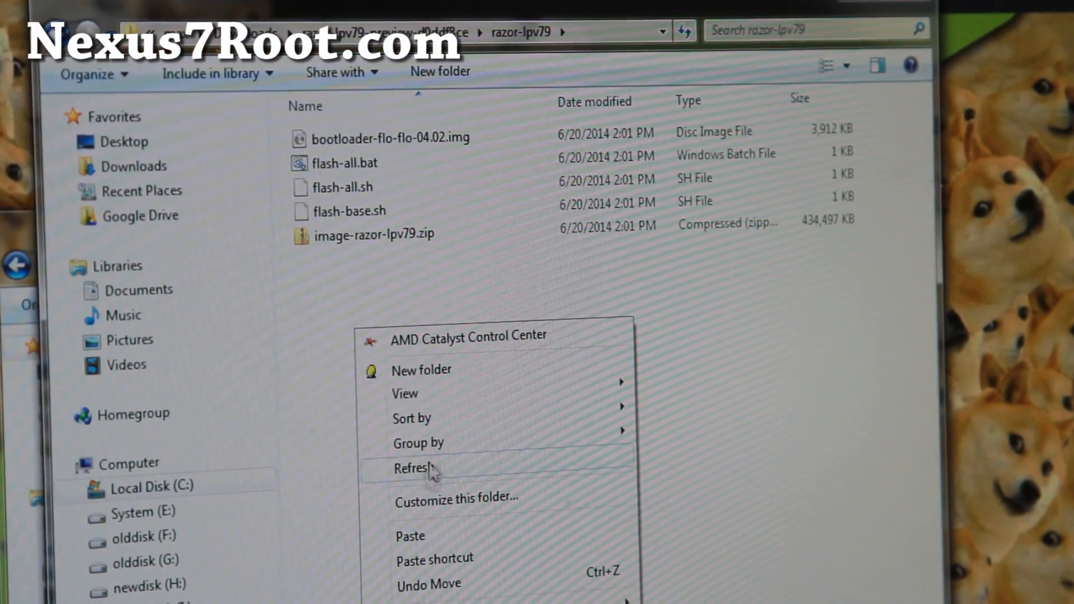
pyautogui.moveTo(457, 538)
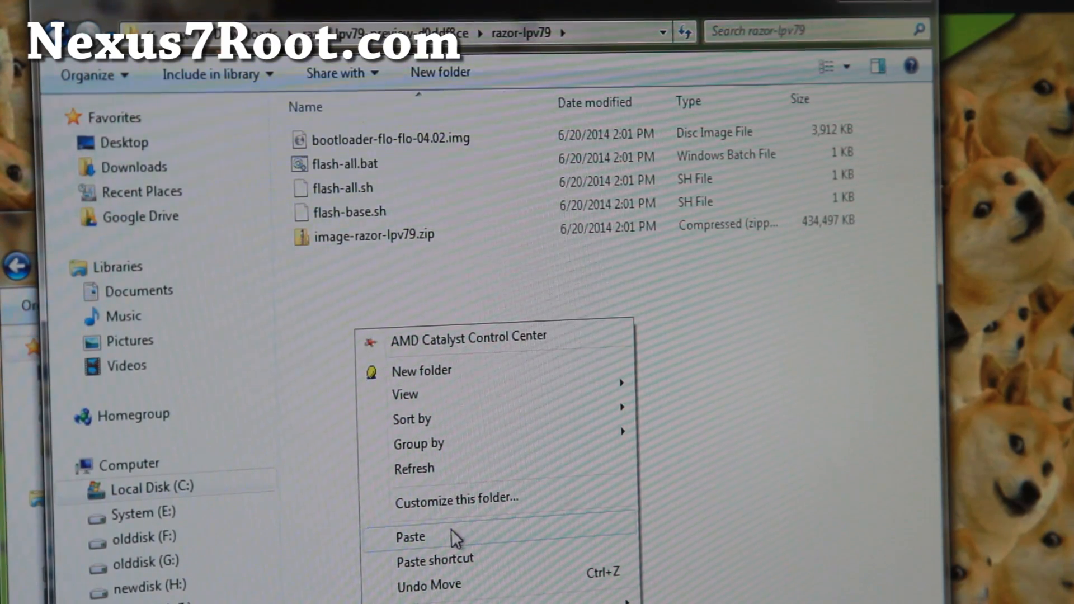
pyautogui.click(412, 537)
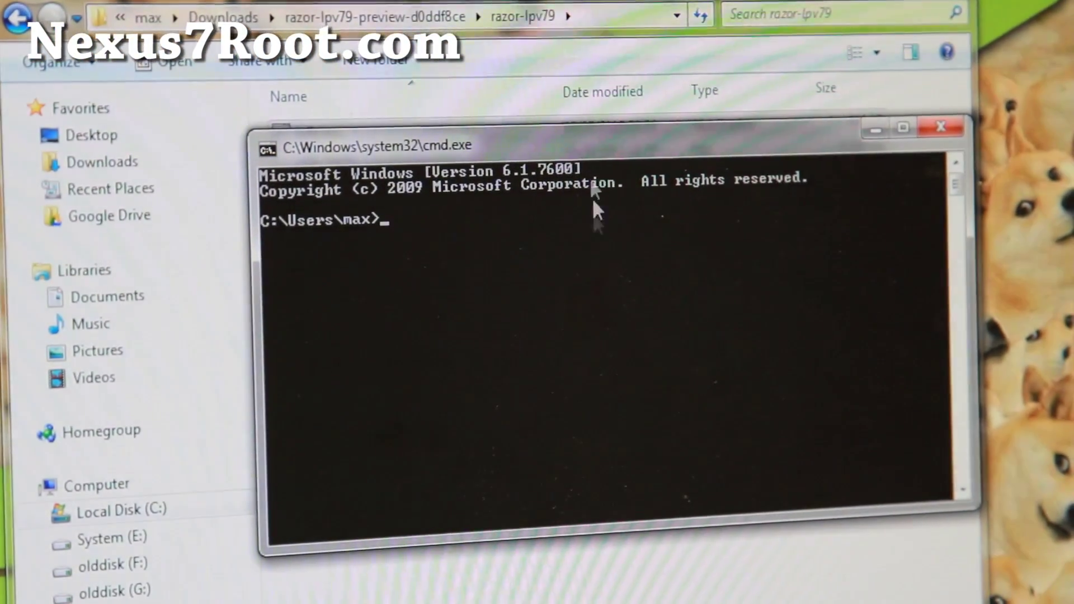
# - Use cd to go from Downloads into razor-lpv79-preview-d0ddf8ce\razor-lpv79
pyautogui.write('c')
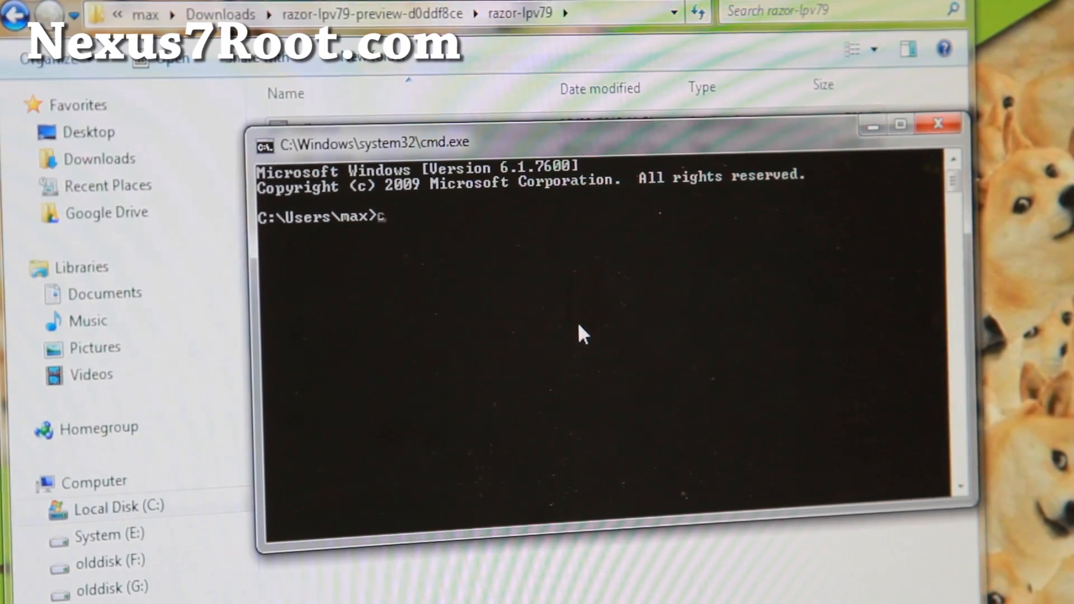
pyautogui.write('cd')
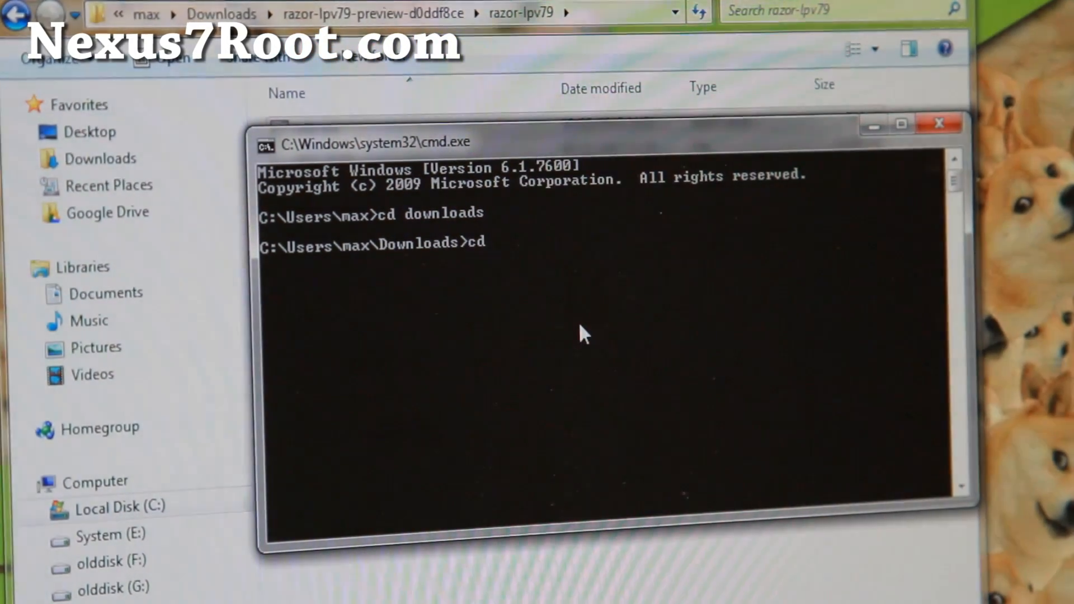
pyautogui.write('ra')
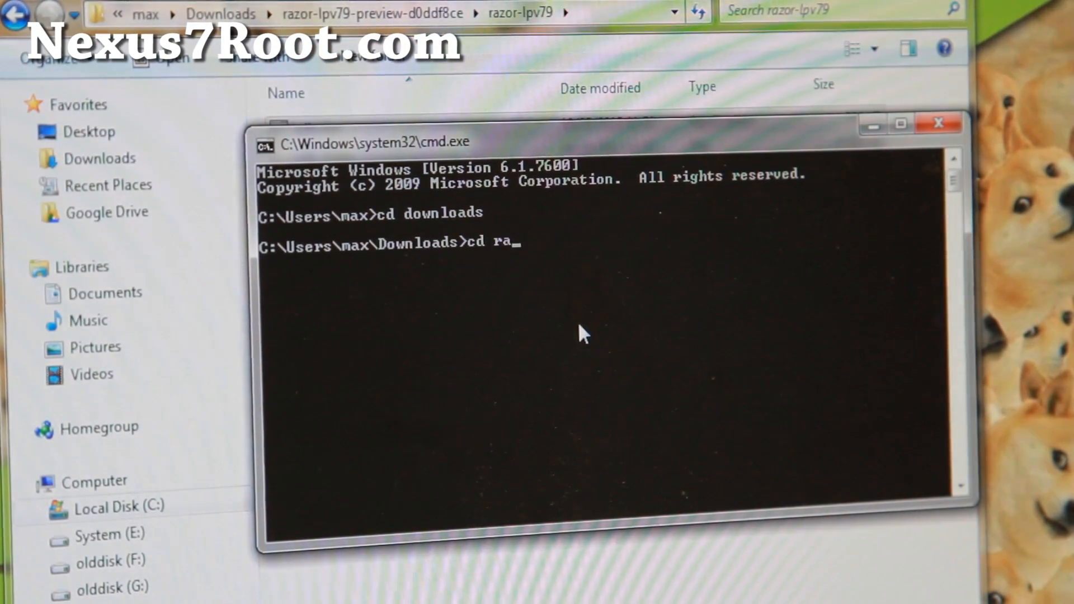
pyautogui.write('zor-lpv79-preview-d0ddf8ce')
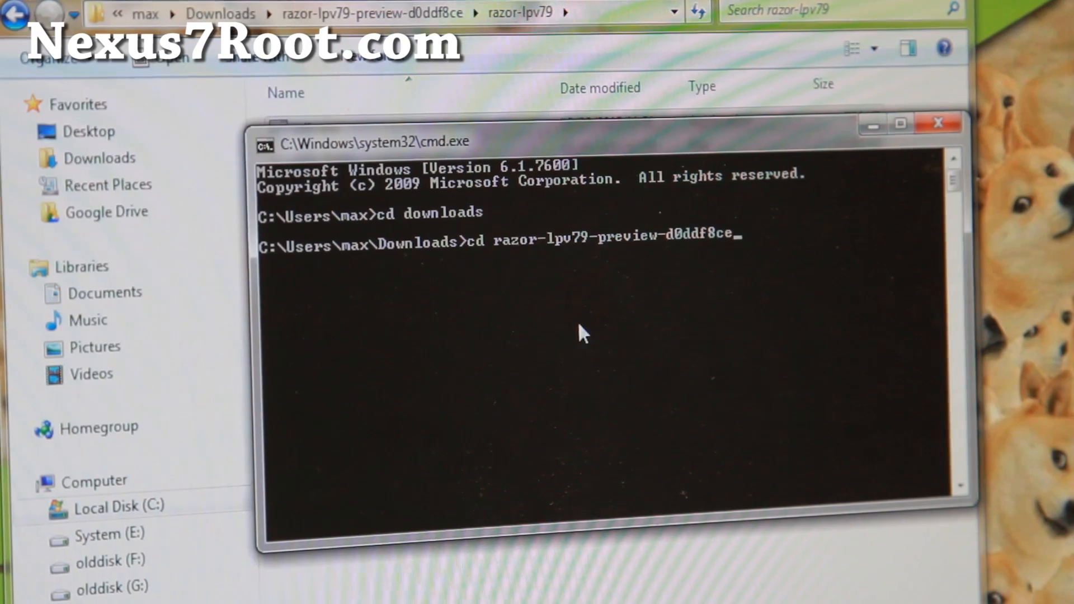
pyautogui.press('Enter')
pyautogui.write('cd raz')
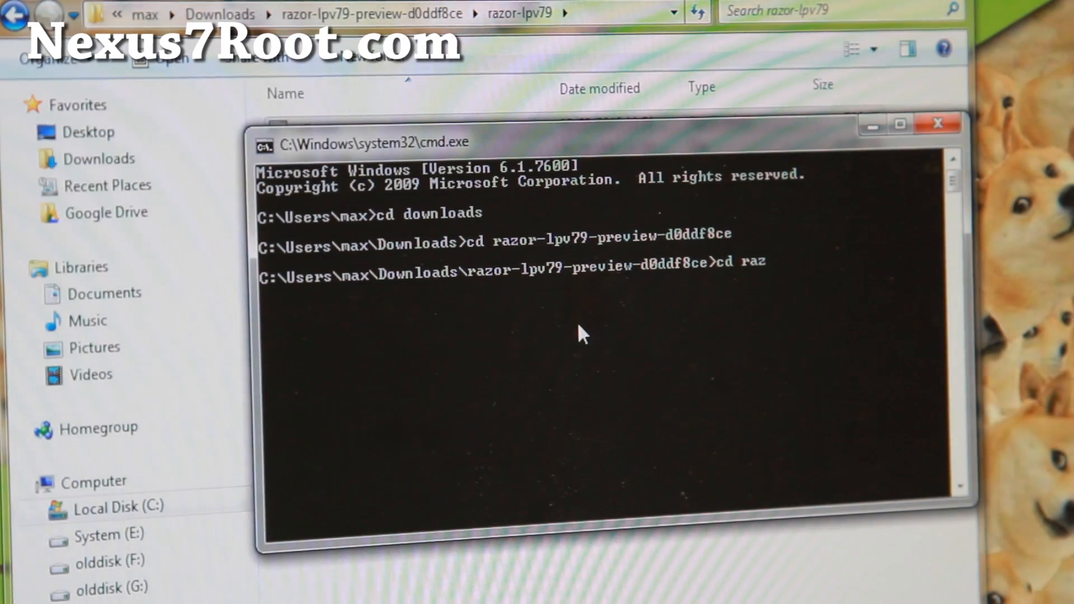
pyautogui.write('or-lpv79')
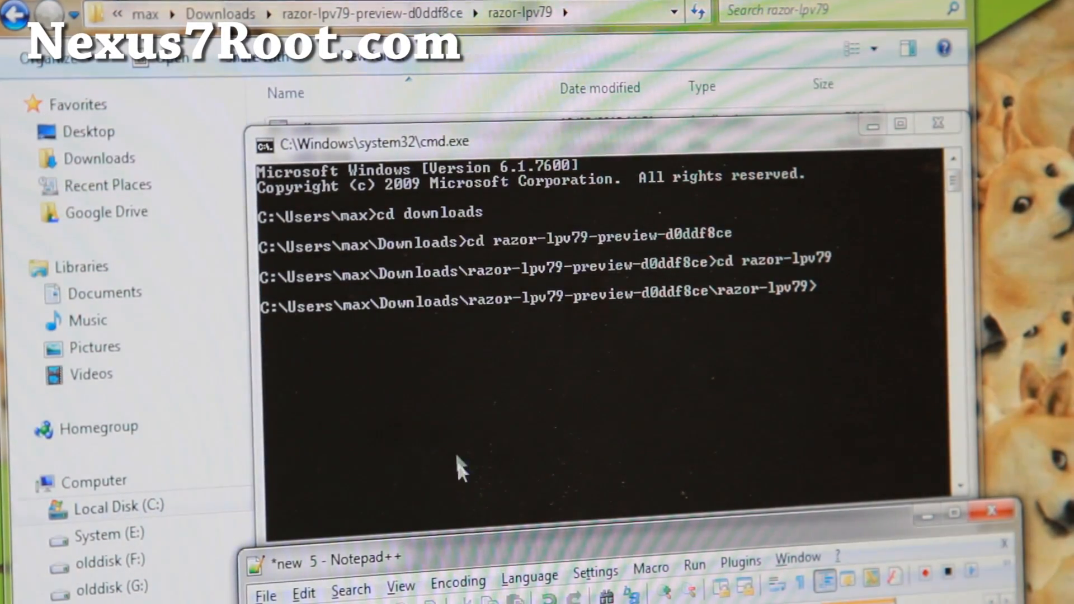
# - Flash bootloader-flo-flo-04.02.img with fastboot, then run fastboot reboot-bootloader
pyautogui.rightClick(458, 472)
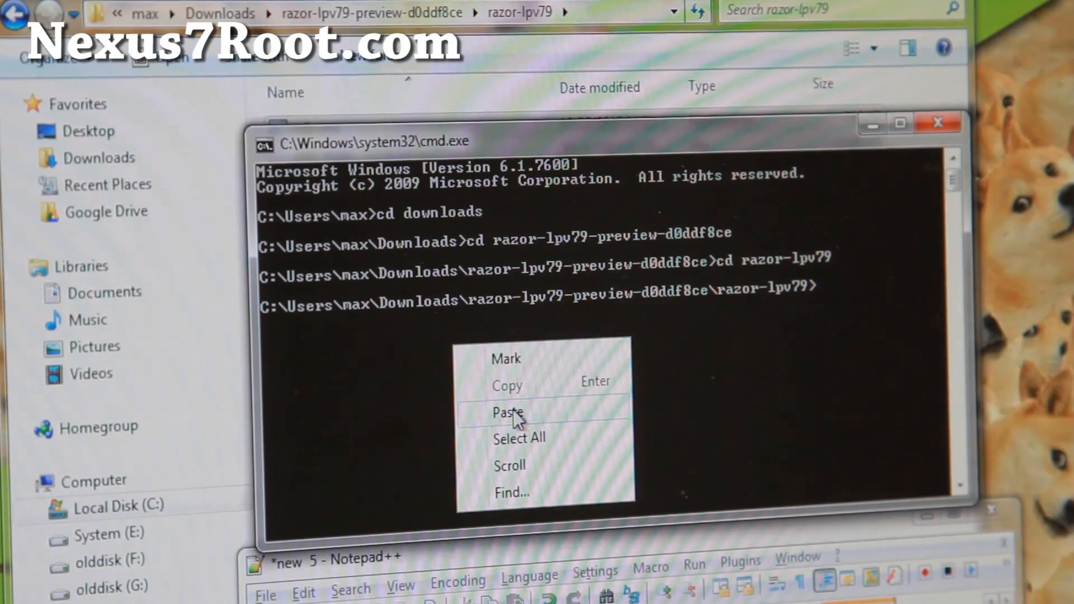
pyautogui.click(510, 413)
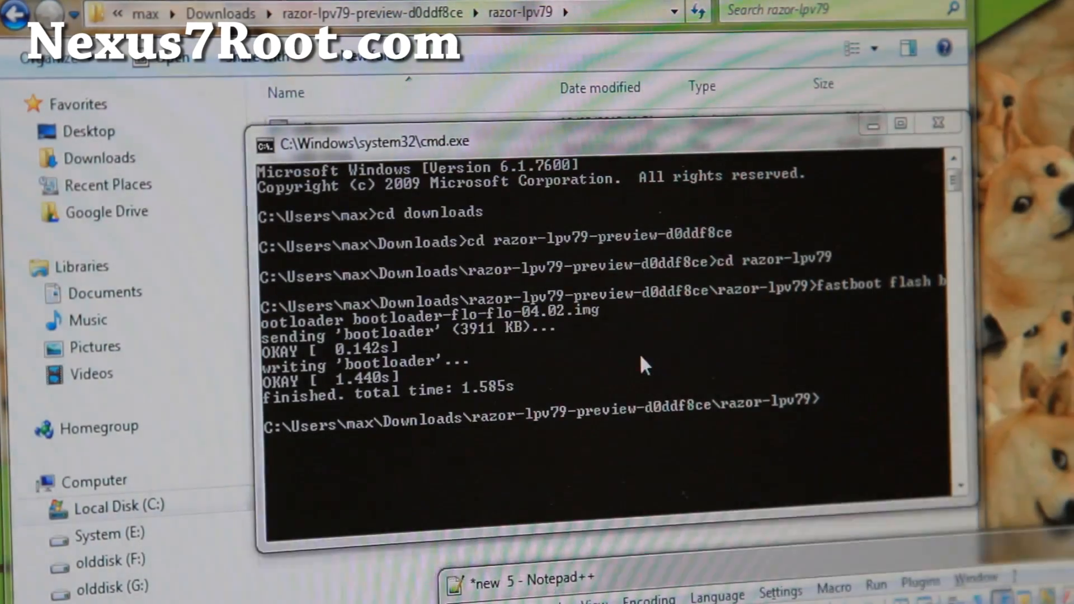
pyautogui.write('fastboot reboot-bootloader')
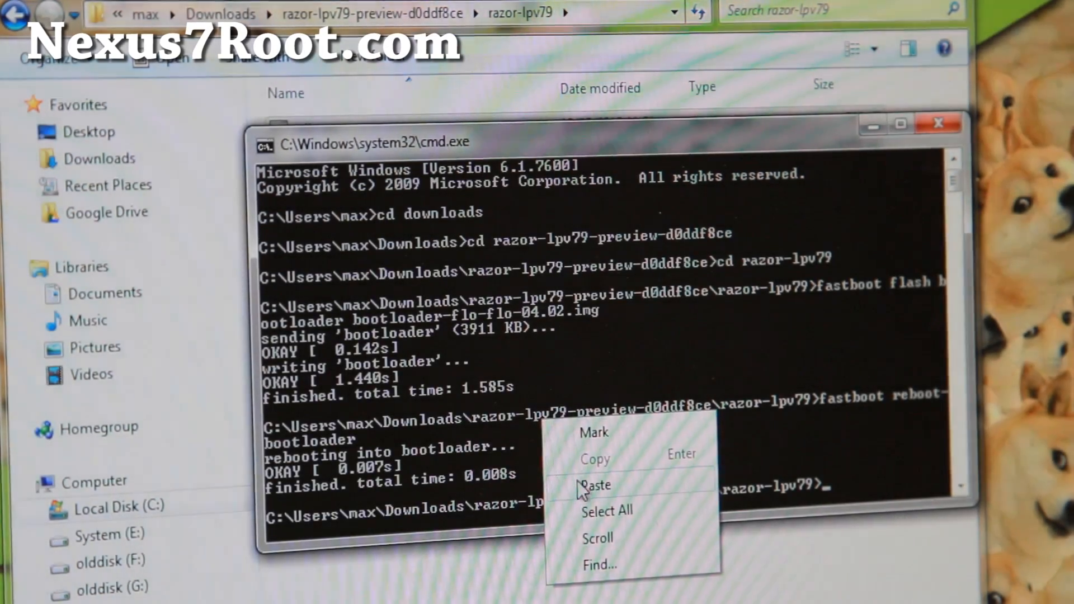
pyautogui.click(596, 485)
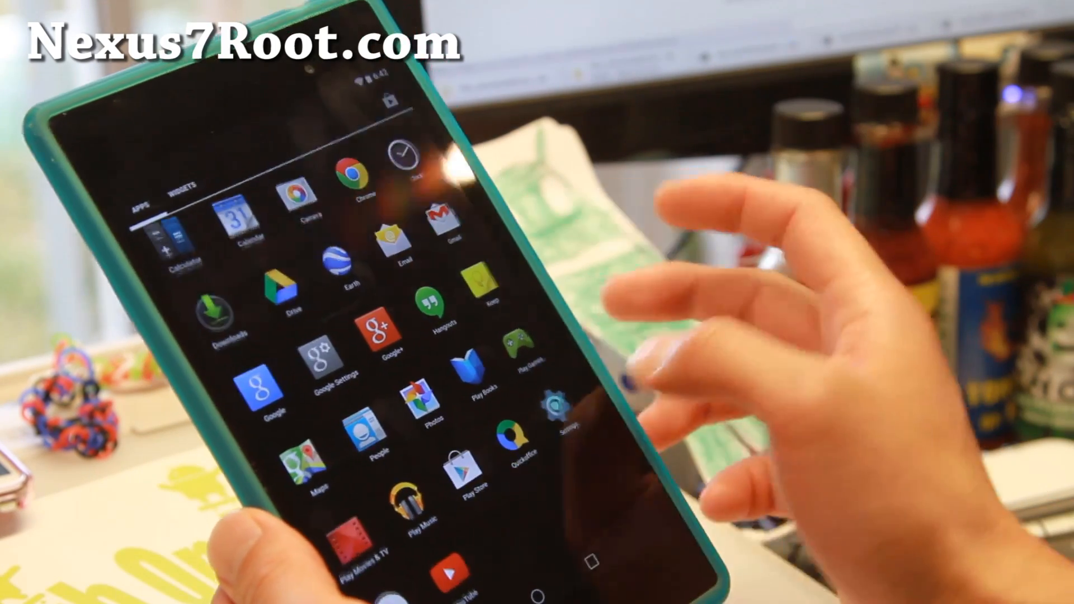
# - Open Settings from the Android L app list, then return to the main Settings list
pyautogui.click(556, 404)
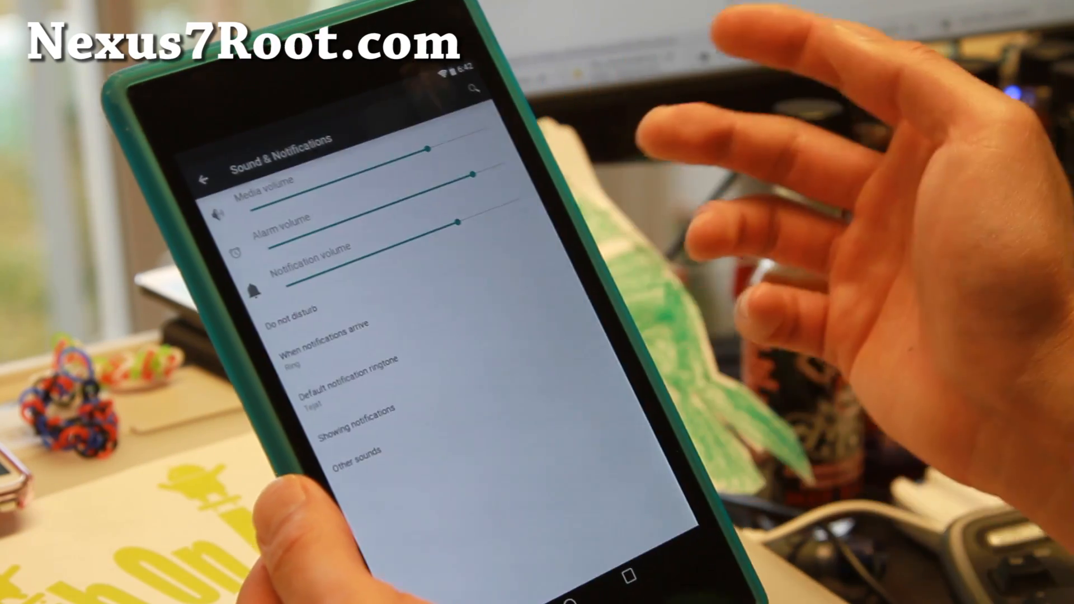
pyautogui.click(202, 175)
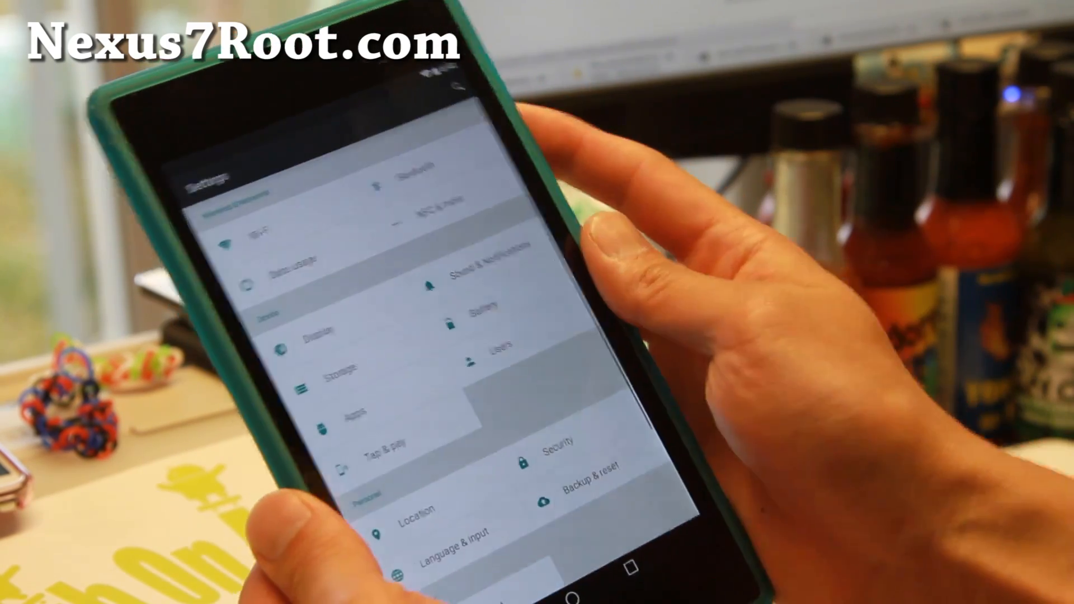